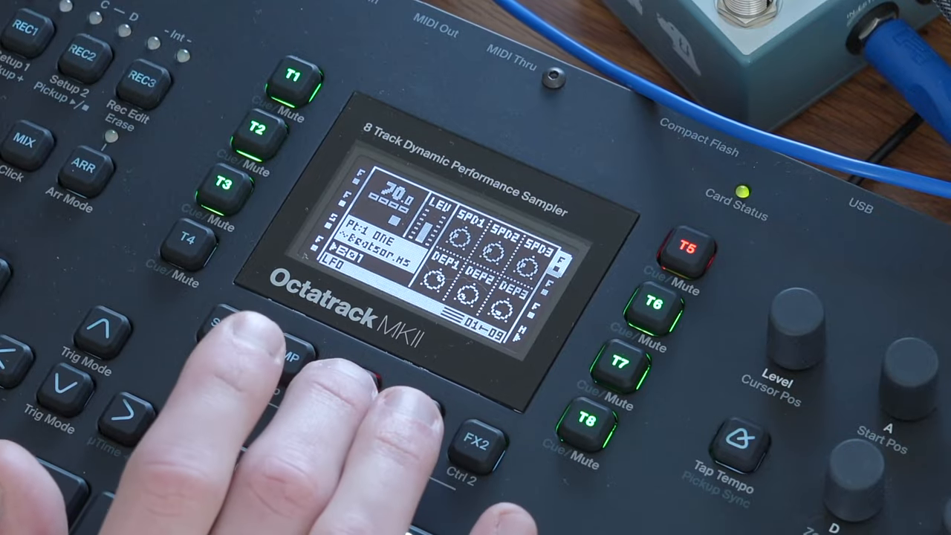
{"action": "left_click", "coordinate": [353, 385]}
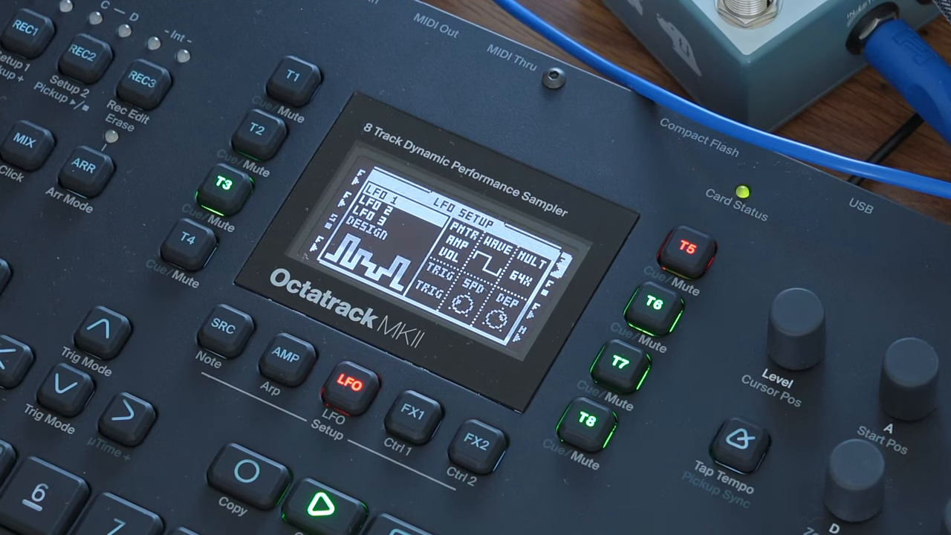
{"action": "left_click", "coordinate": [481, 429]}
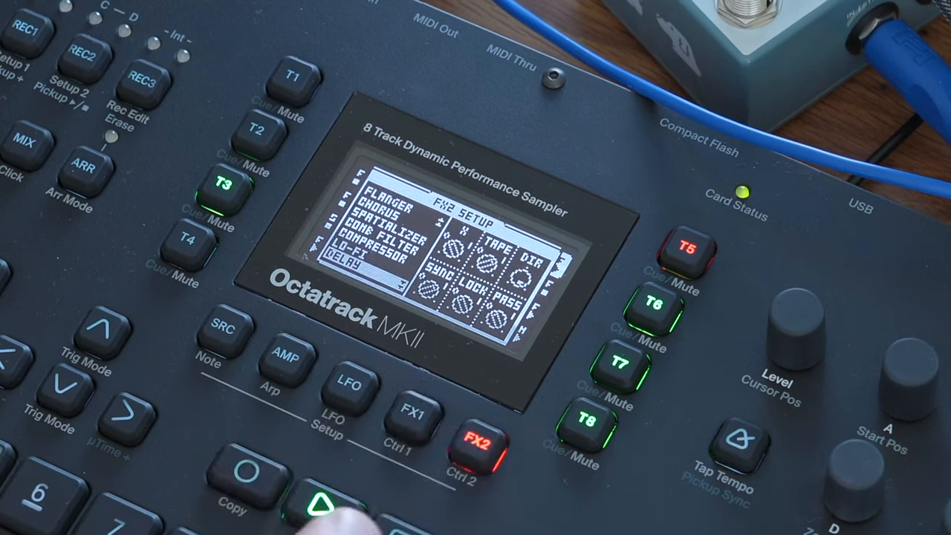